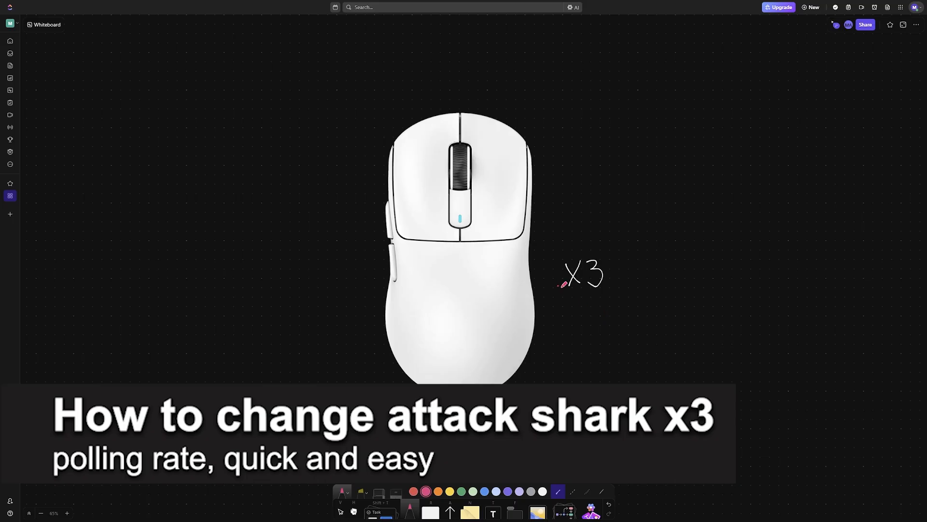
Step: Circle the handwritten X3 beside the mouse and write 'Polling' below it in pink
drag(559, 289, 599, 312)
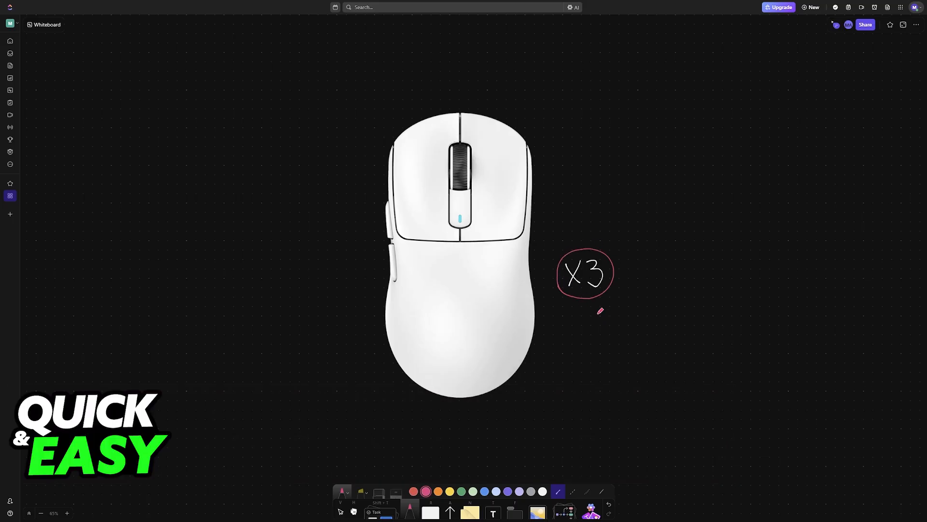
mouse_move(591, 320)
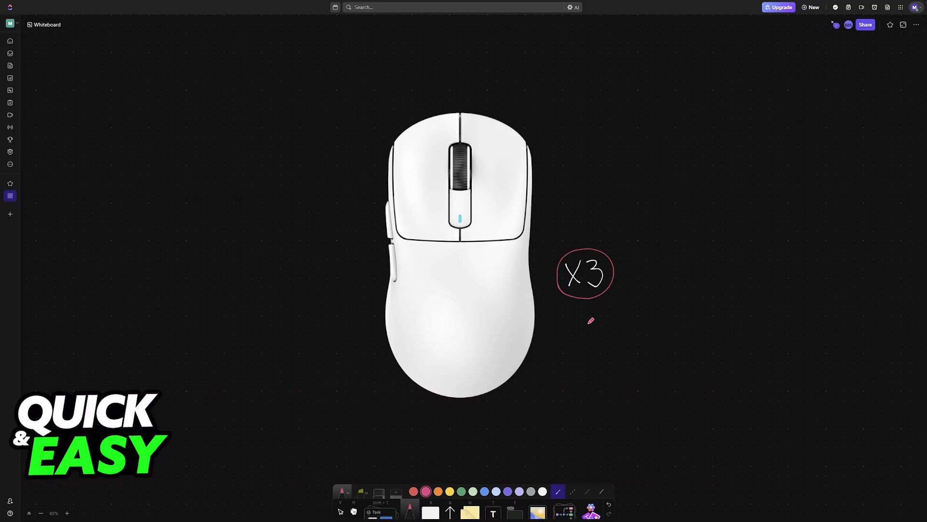
drag(559, 322, 585, 331)
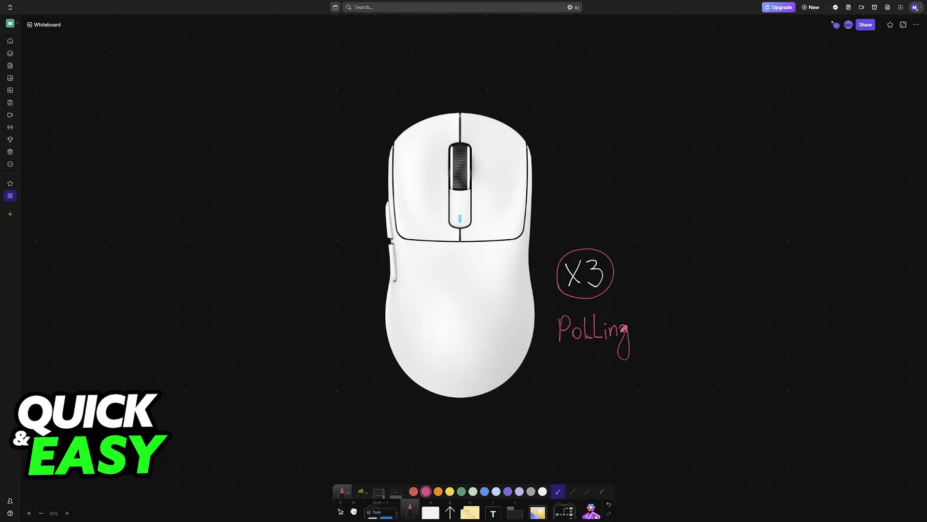
drag(582, 358, 582, 371)
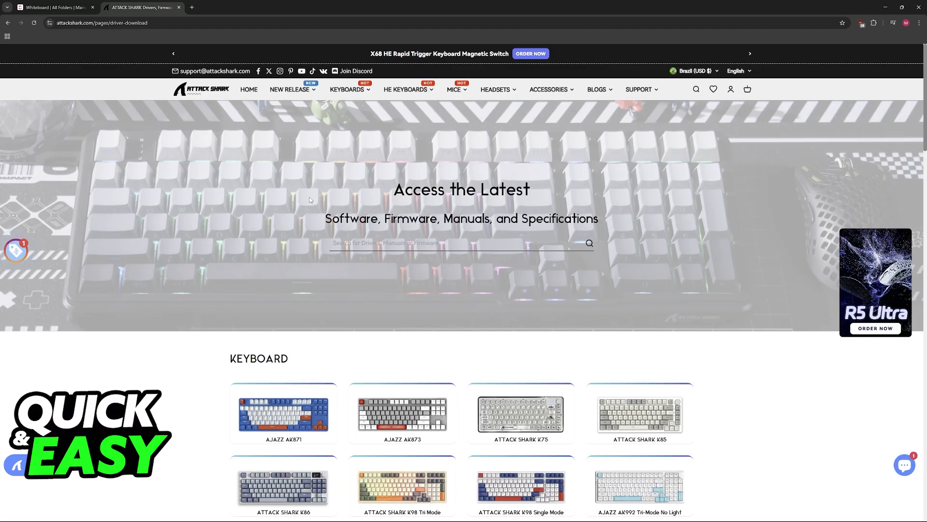
mouse_move(515, 144)
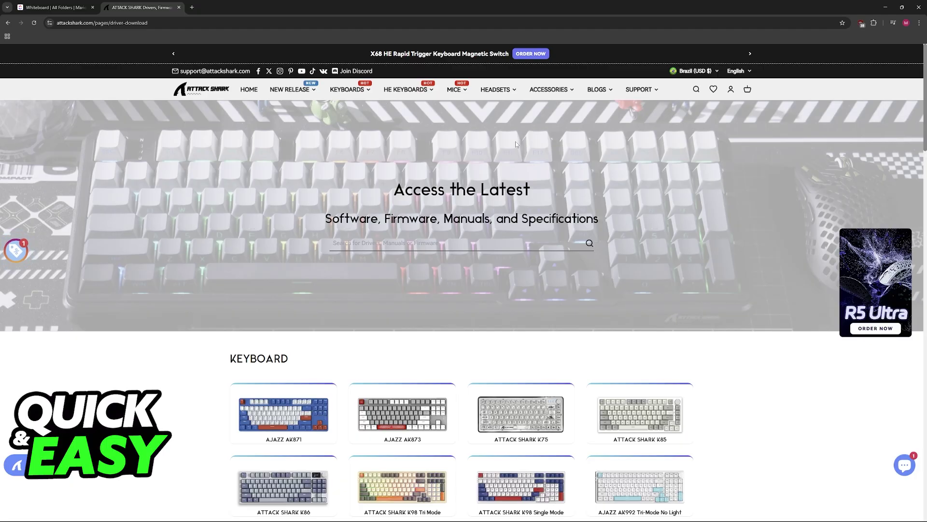
Step: Reveal the Support menu links leading to Driver Download
click(640, 89)
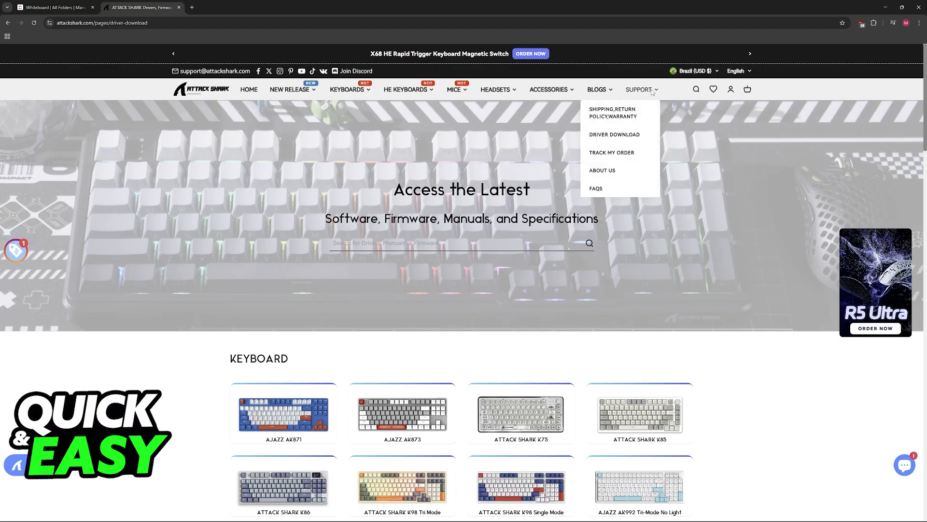
mouse_move(614, 137)
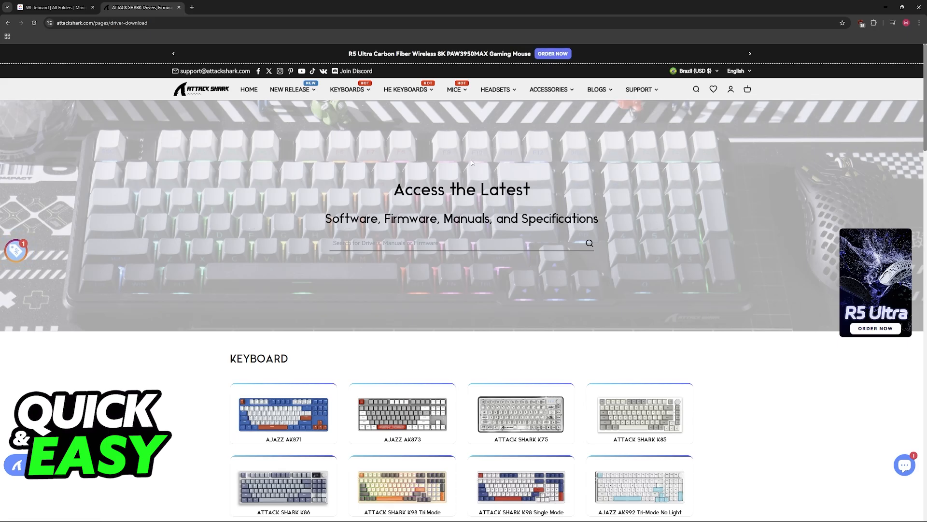
Step: Scroll the driver page down to the MOUSE section listing the ATTACK SHARK X3
scroll(down, 3)
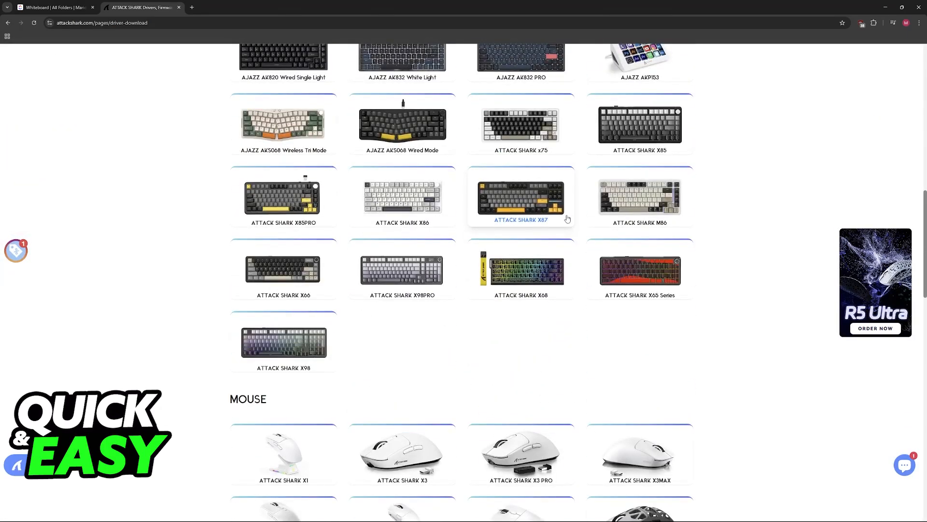
scroll(down, 3)
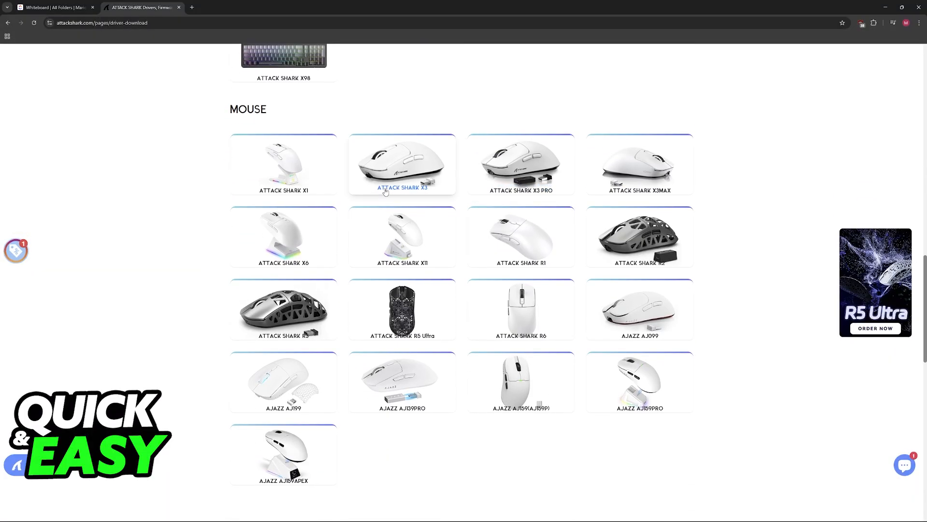
mouse_move(450, 178)
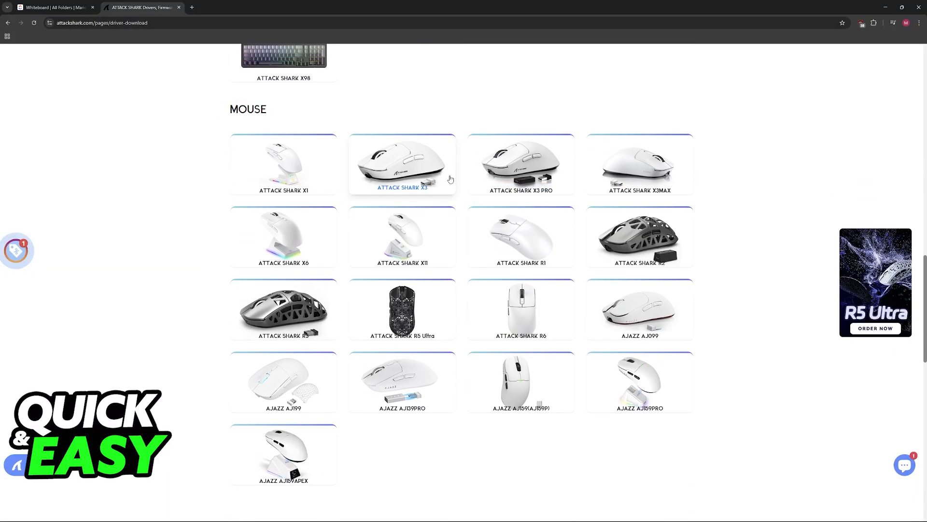
mouse_move(645, 161)
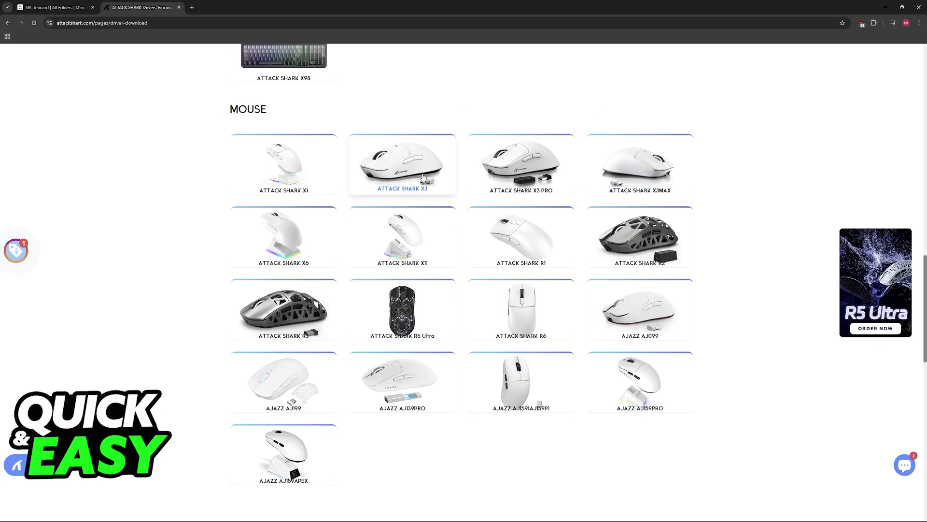
Step: Select the ATTACK SHARK X3 Windows 1.0.0 driver link and return to the whiteboard
click(402, 164)
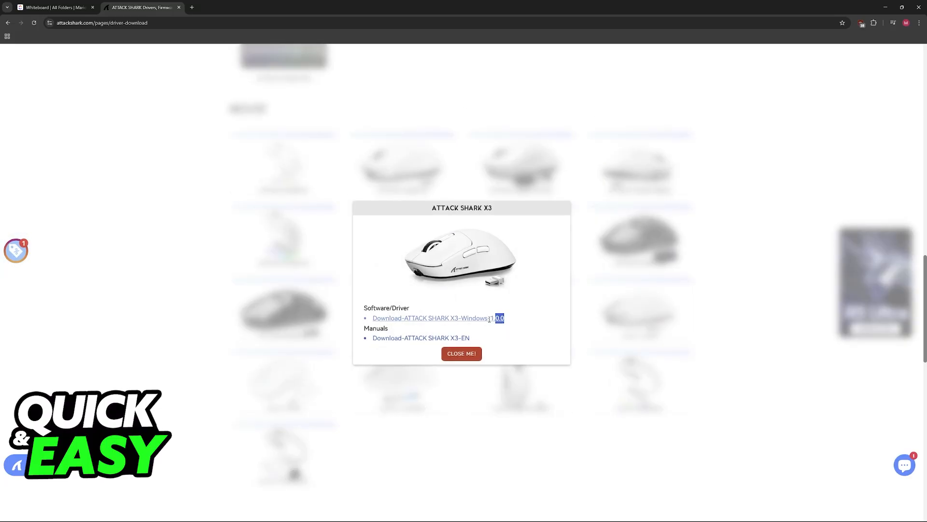
triple_click(430, 318)
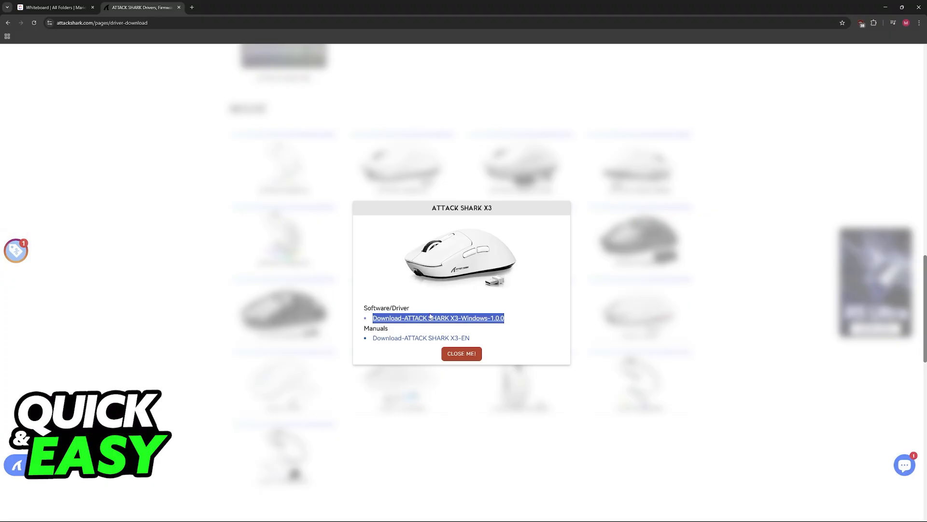
mouse_move(472, 323)
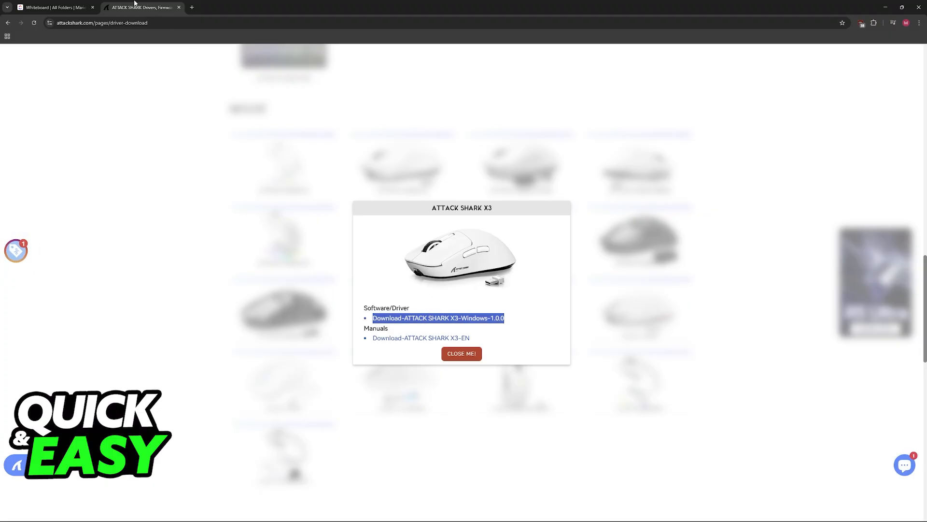
click(58, 8)
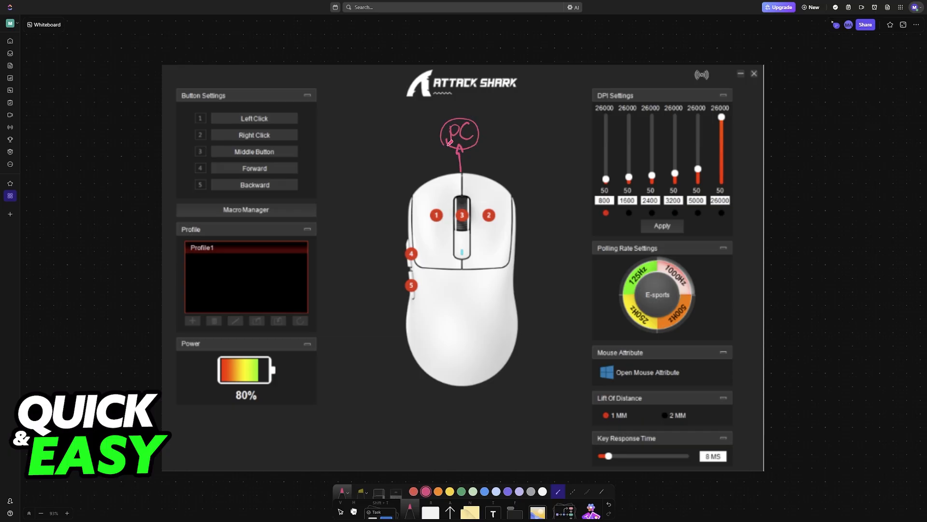
Step: Draw pink arrows to DPI and Polling Rate Settings, then circle 1000 and X3
drag(499, 132, 528, 132)
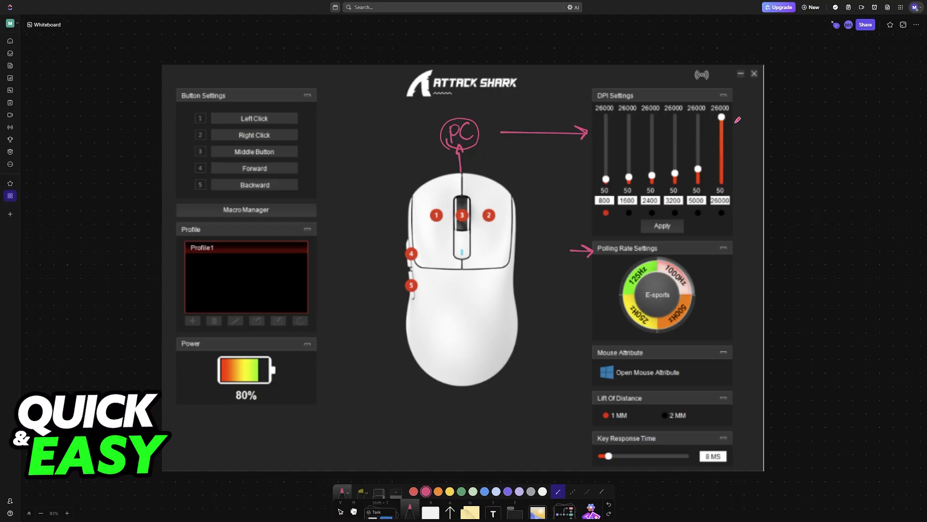
drag(736, 115, 735, 178)
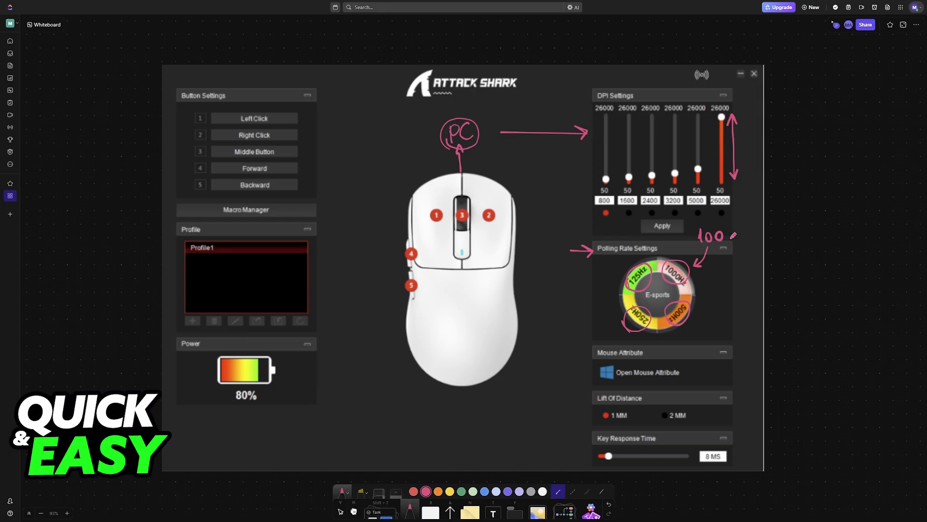
drag(706, 236, 733, 237)
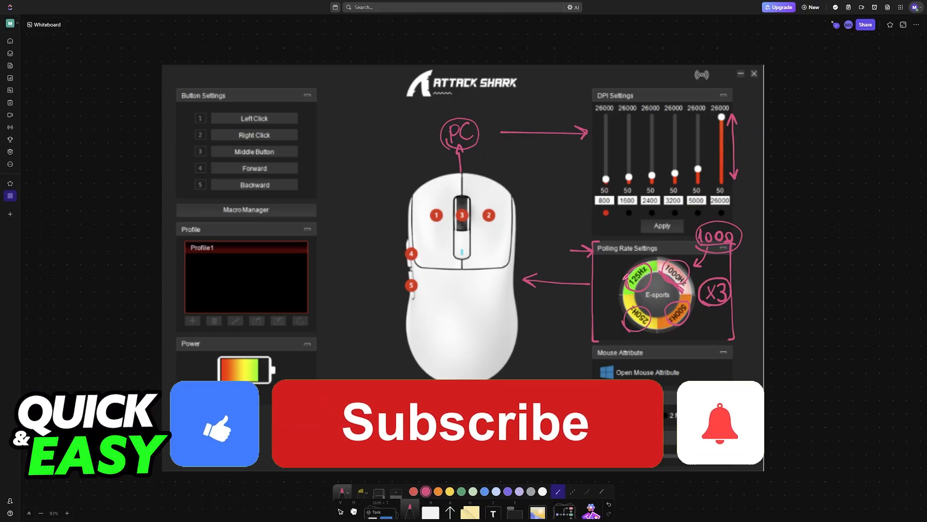
click(477, 437)
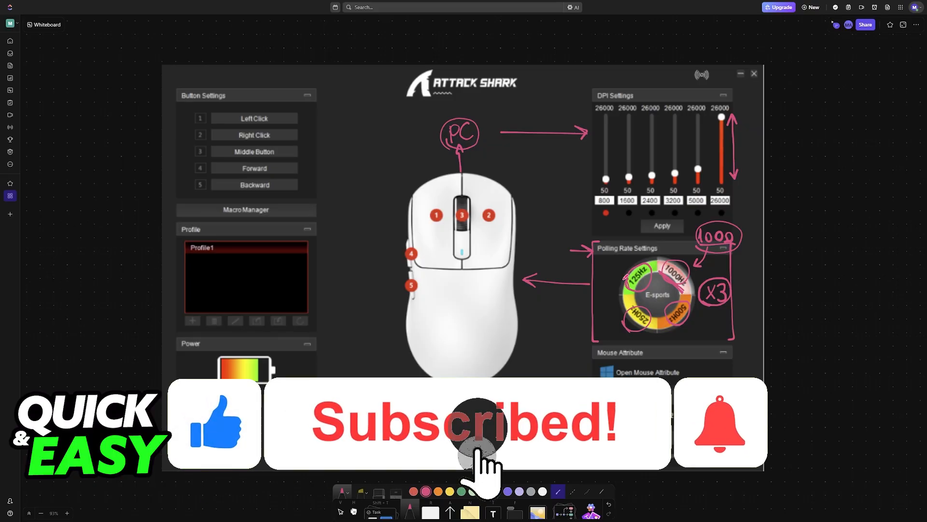